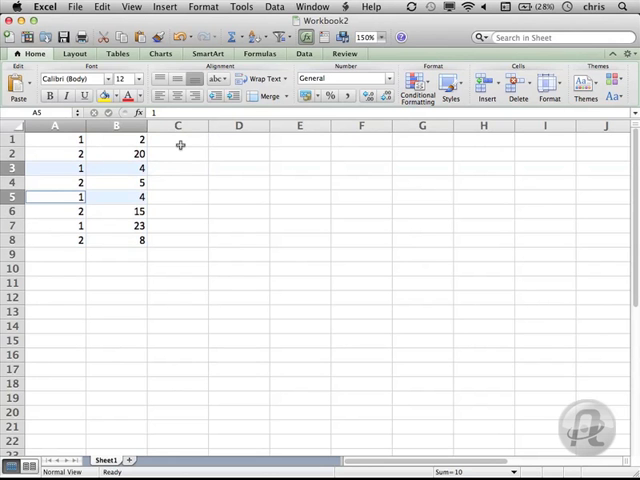
Step: Select cell C1 for the IF/SUMPRODUCT duplicate-check formula
left_click(177, 138)
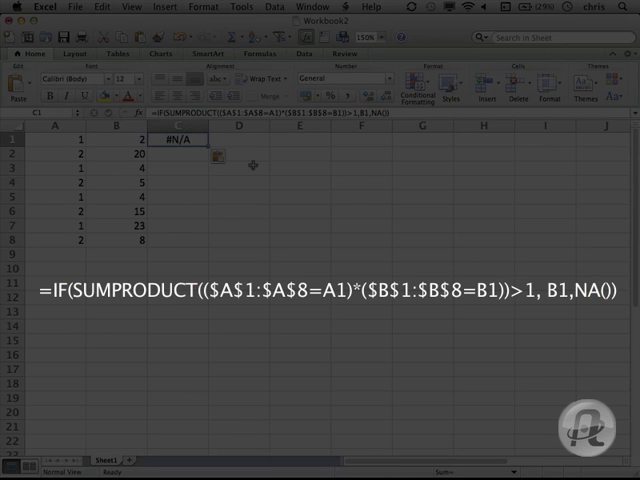
mouse_move(231, 137)
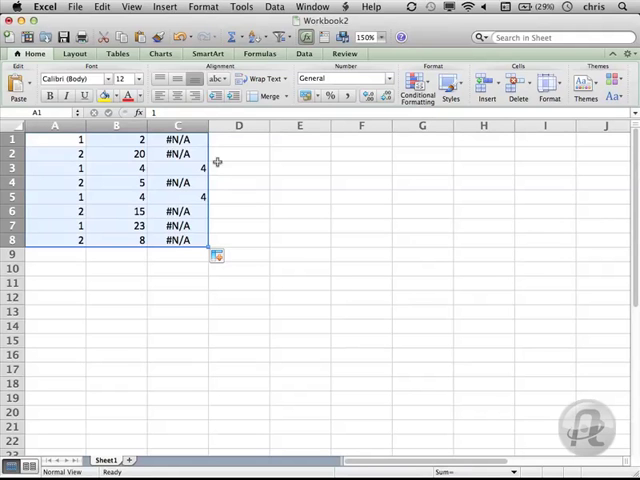
Step: Bring up the chart types for the selected A1:C8 data
left_click(160, 53)
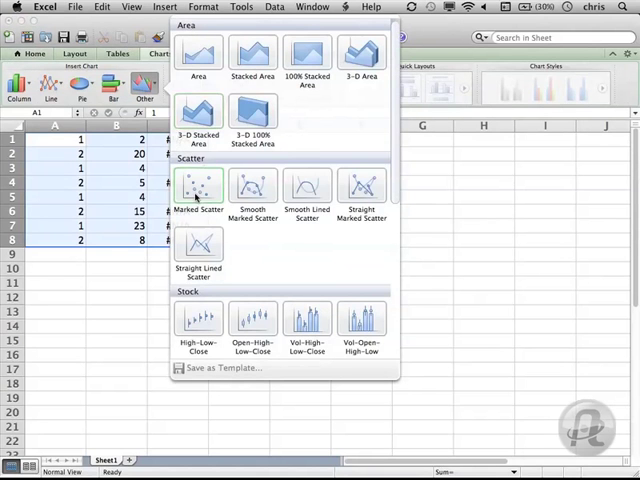
Step: Insert a Marked Scatter chart of A1:C8 and open the Series2 marker's formatting
left_click(198, 188)
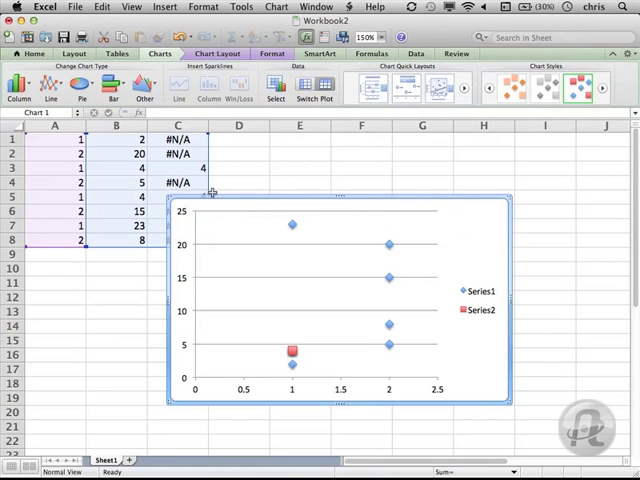
mouse_move(389, 243)
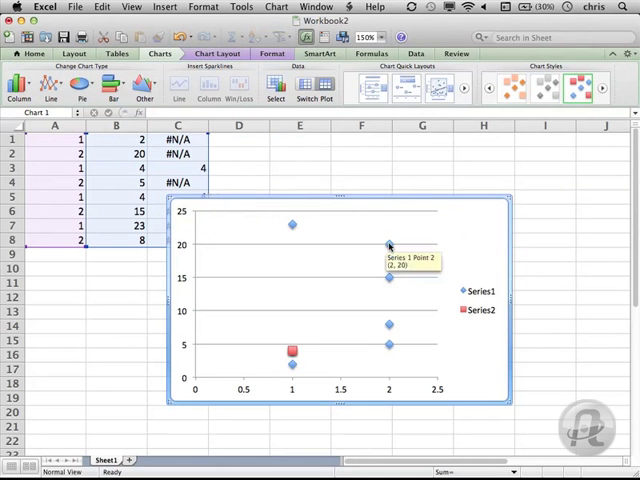
double_click(389, 245)
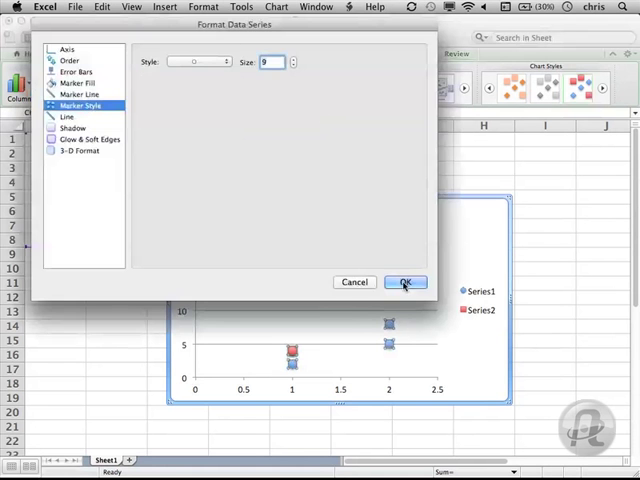
Step: Make the Series2 marker a size-16 circle with No Fill
left_click(405, 282)
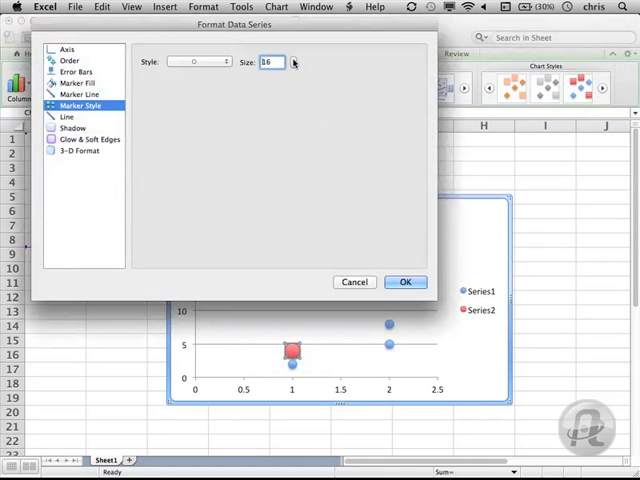
left_click(77, 83)
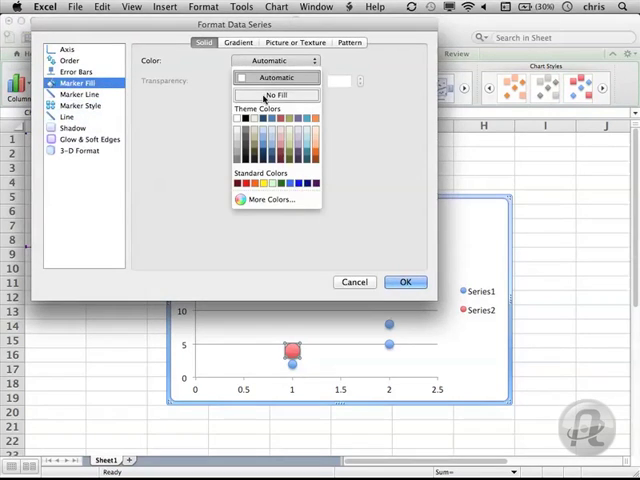
left_click(275, 94)
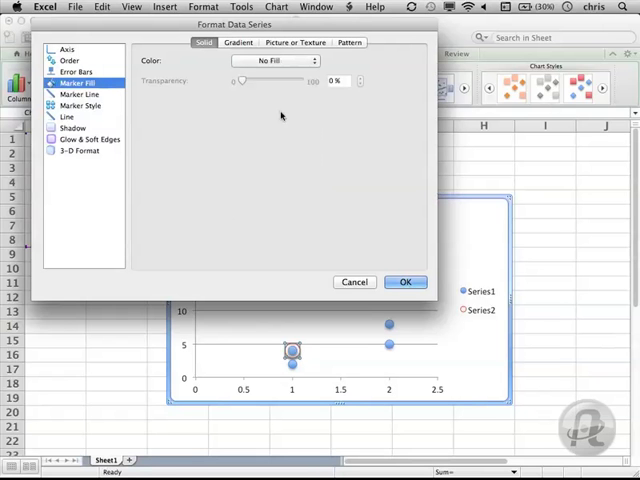
left_click(405, 281)
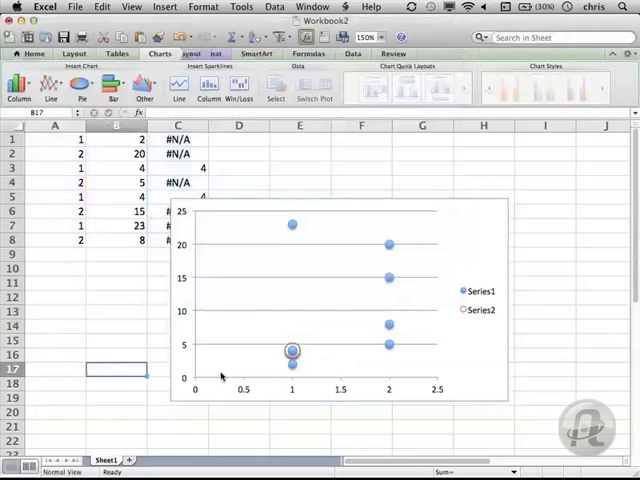
mouse_move(291, 355)
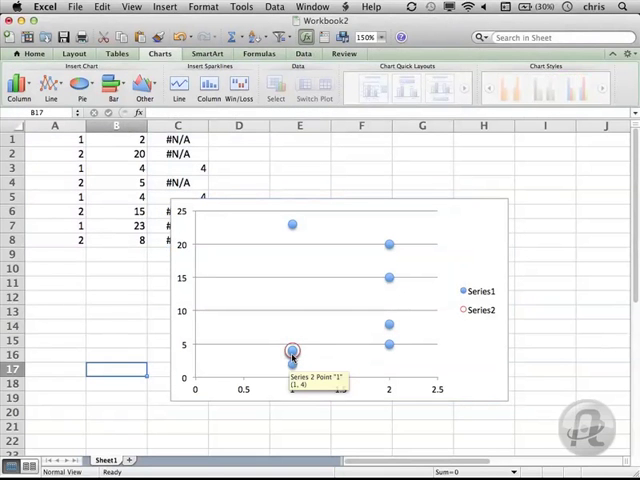